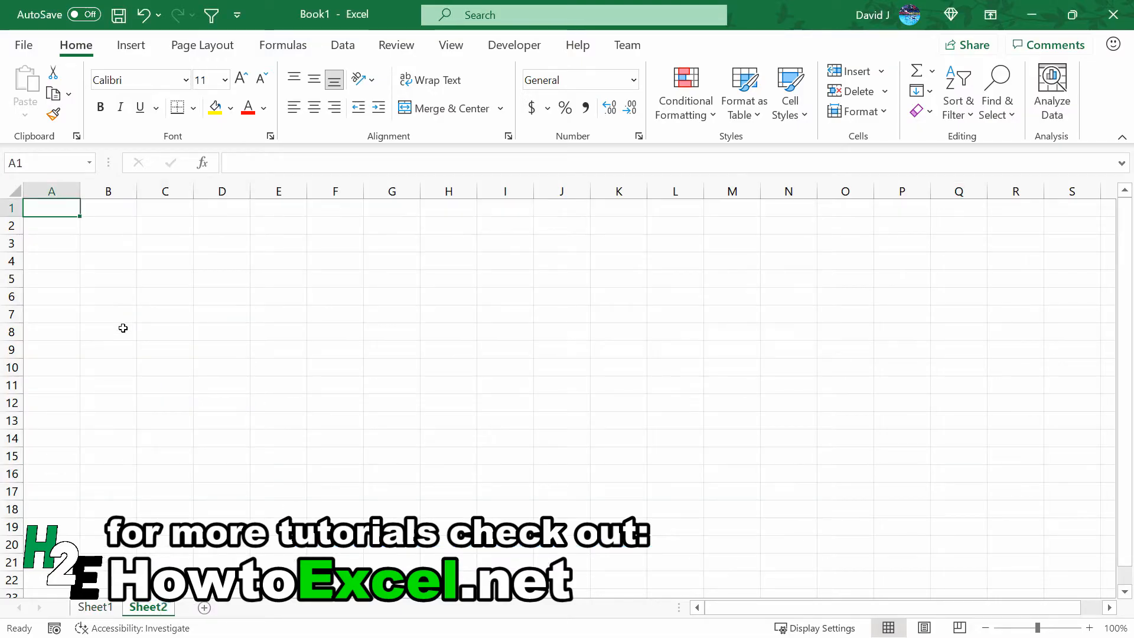
# Step: List the months January through December down column A using the fill handle
pyautogui.write('January')
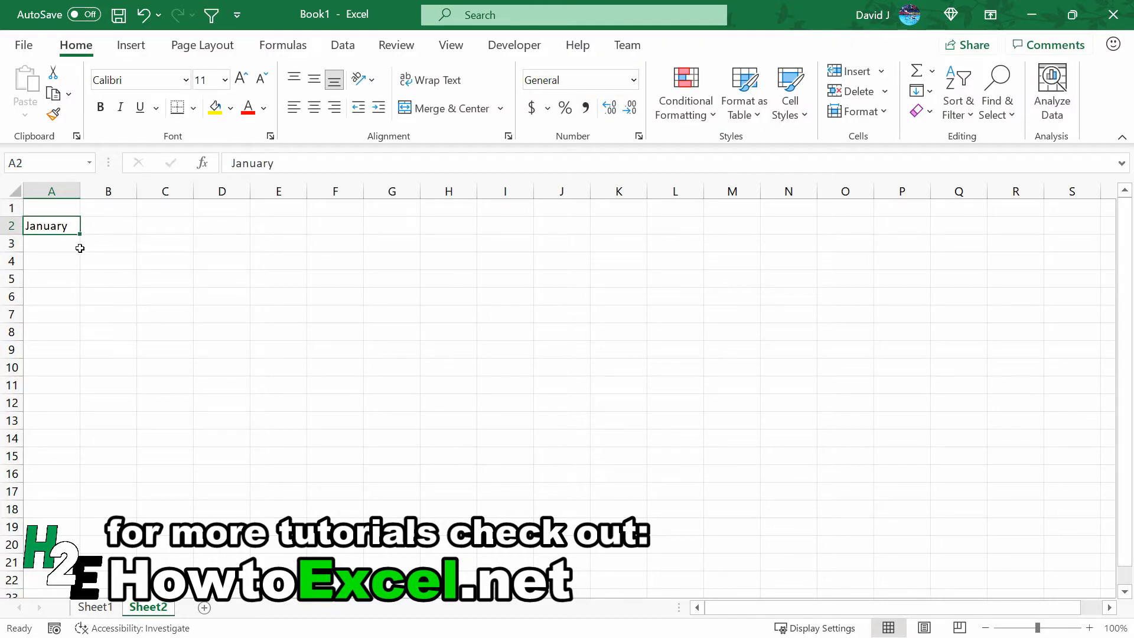
pyautogui.moveTo(80, 235); pyautogui.dragTo(51, 406)
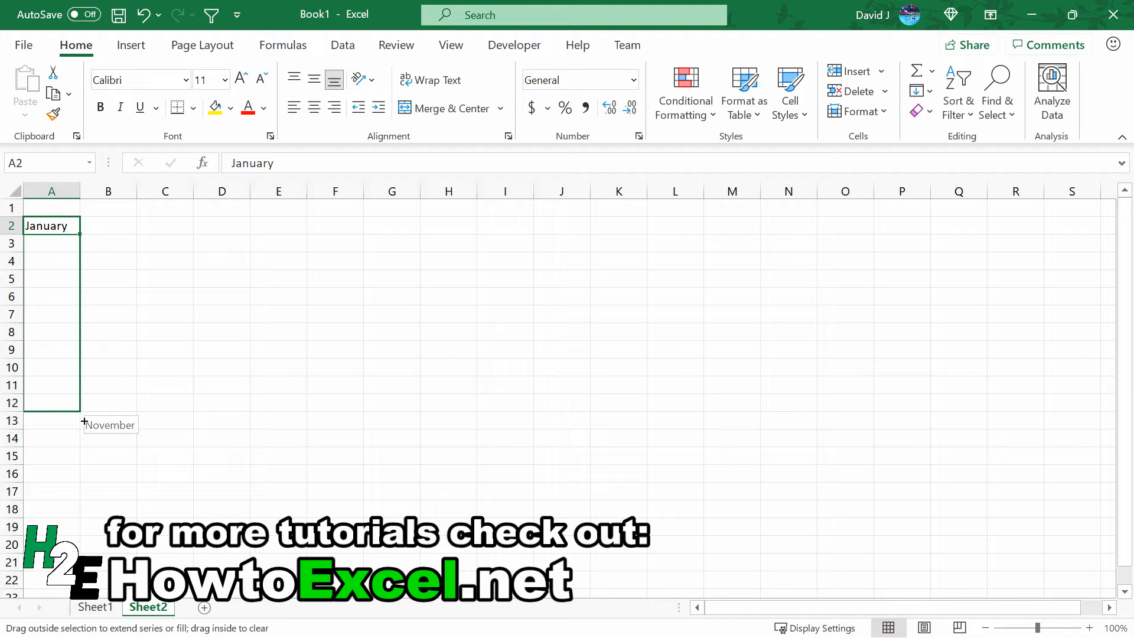
pyautogui.moveTo(51, 225); pyautogui.dragTo(51, 420)
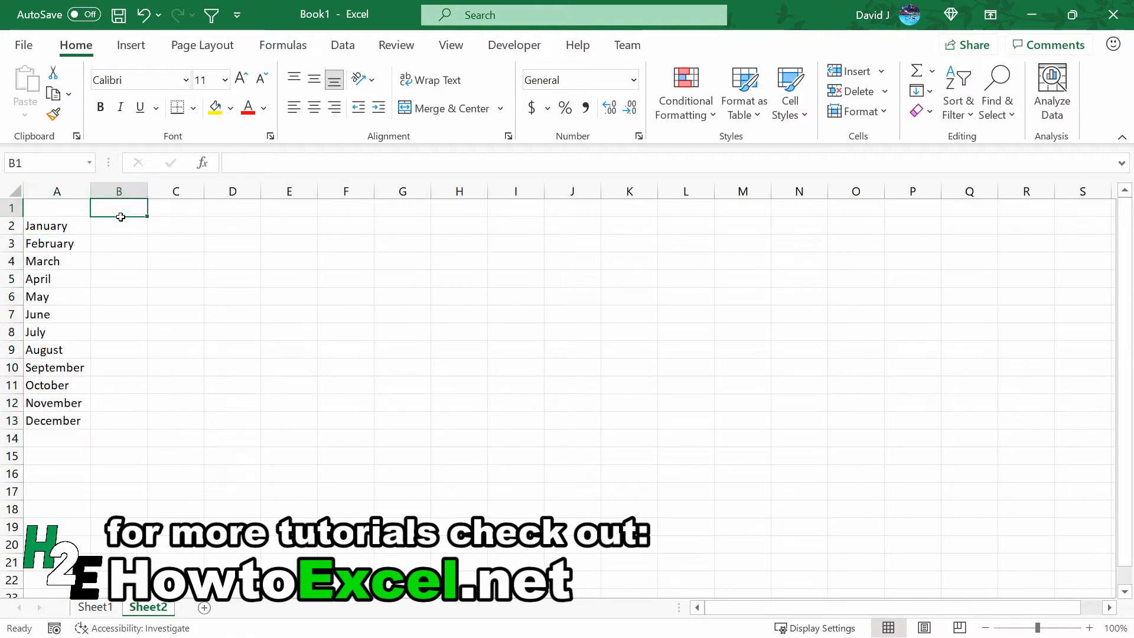
# Step: Add a Sales header in B1 with values 500, 600 and 400 for the first three months
pyautogui.write('Sales')
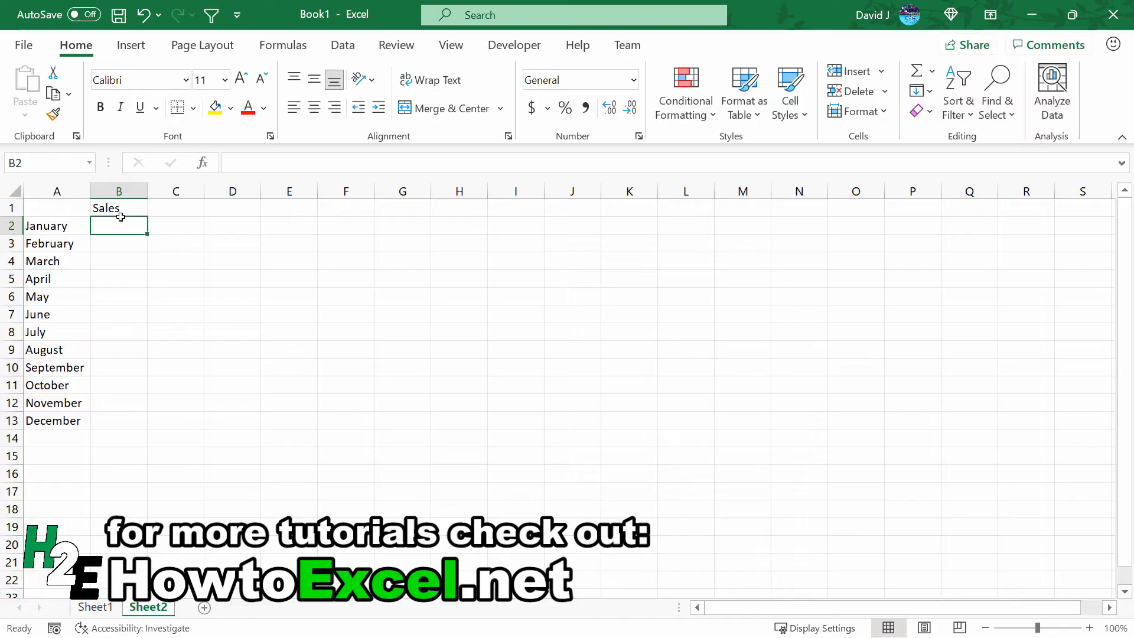
pyautogui.write('500')
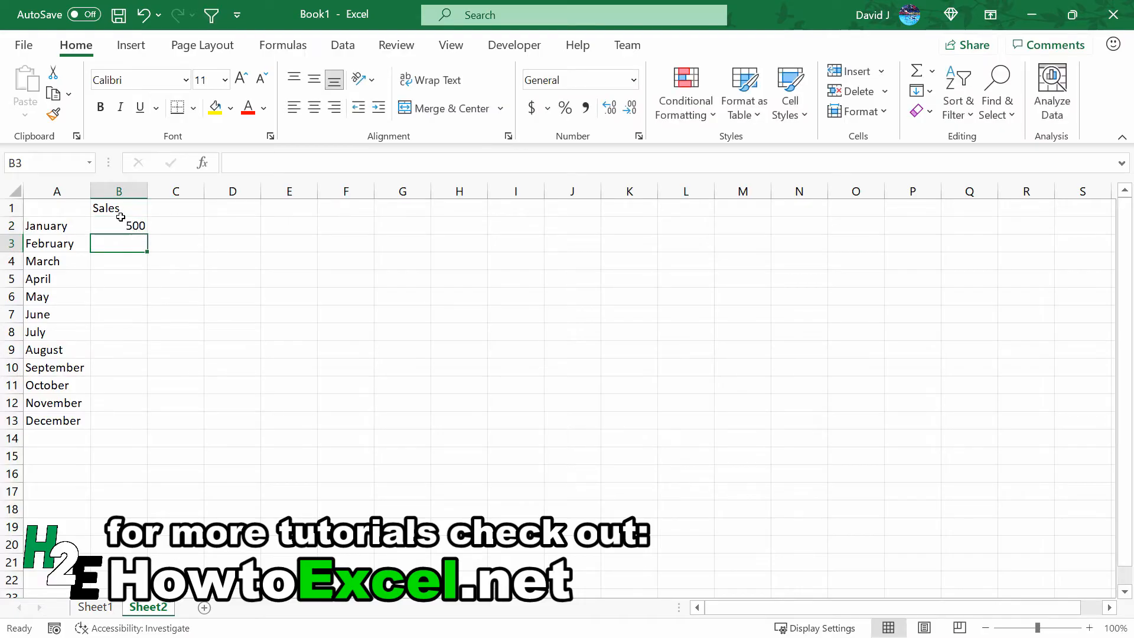
pyautogui.write('600')
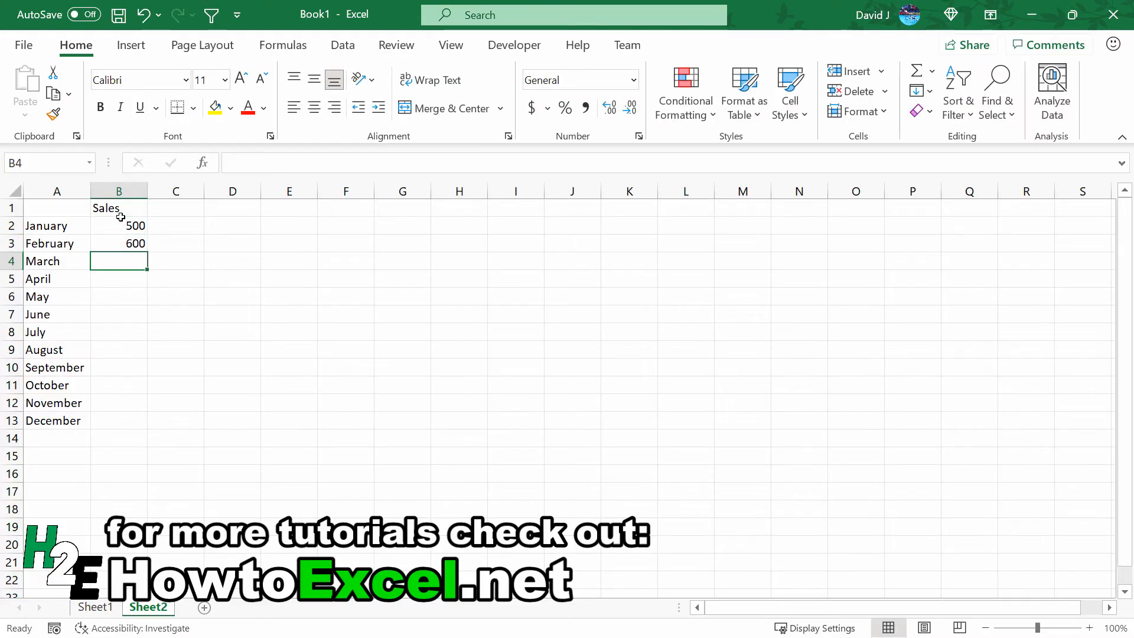
pyautogui.write('400')
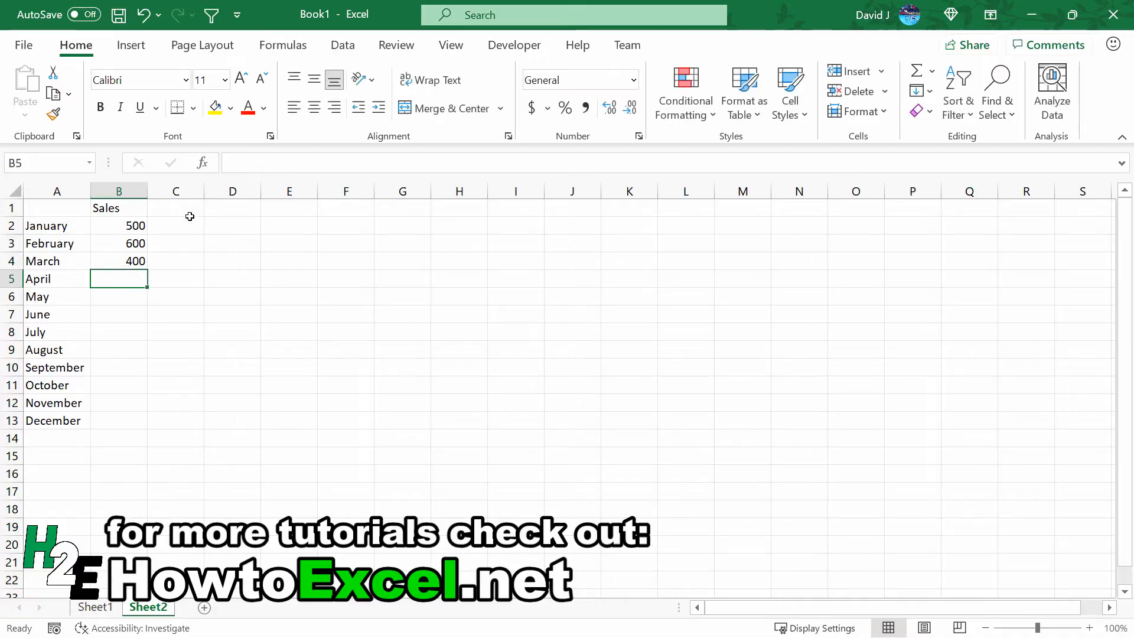
pyautogui.click(57, 243)
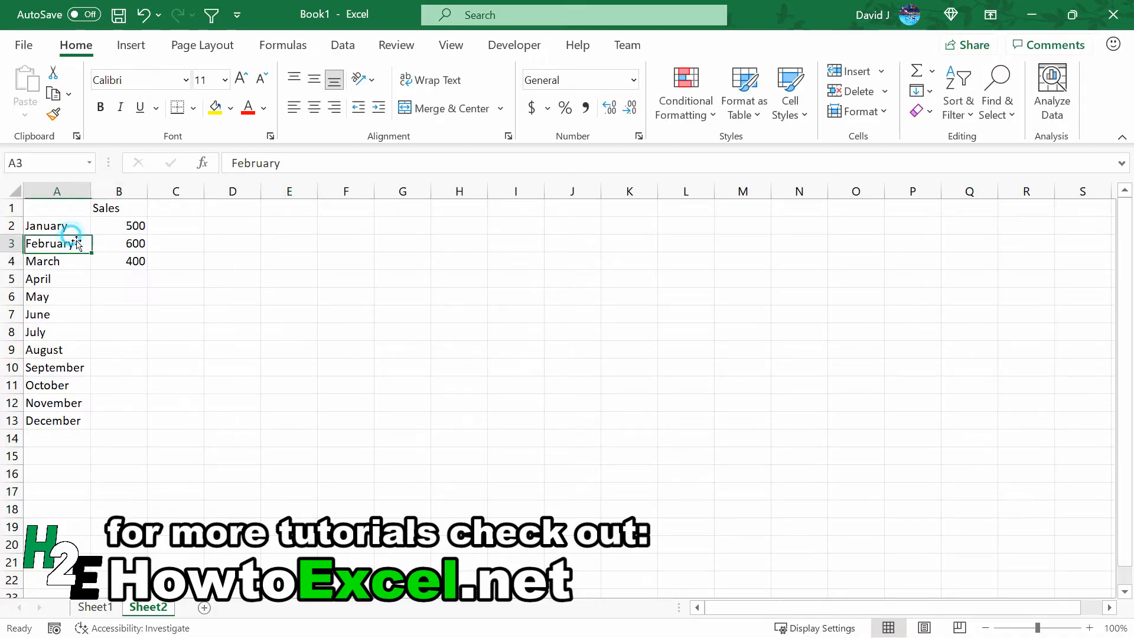
# Step: Insert a line chart of the sales data and enter =IF(D2="","",D2) in B2
pyautogui.click(464, 80)
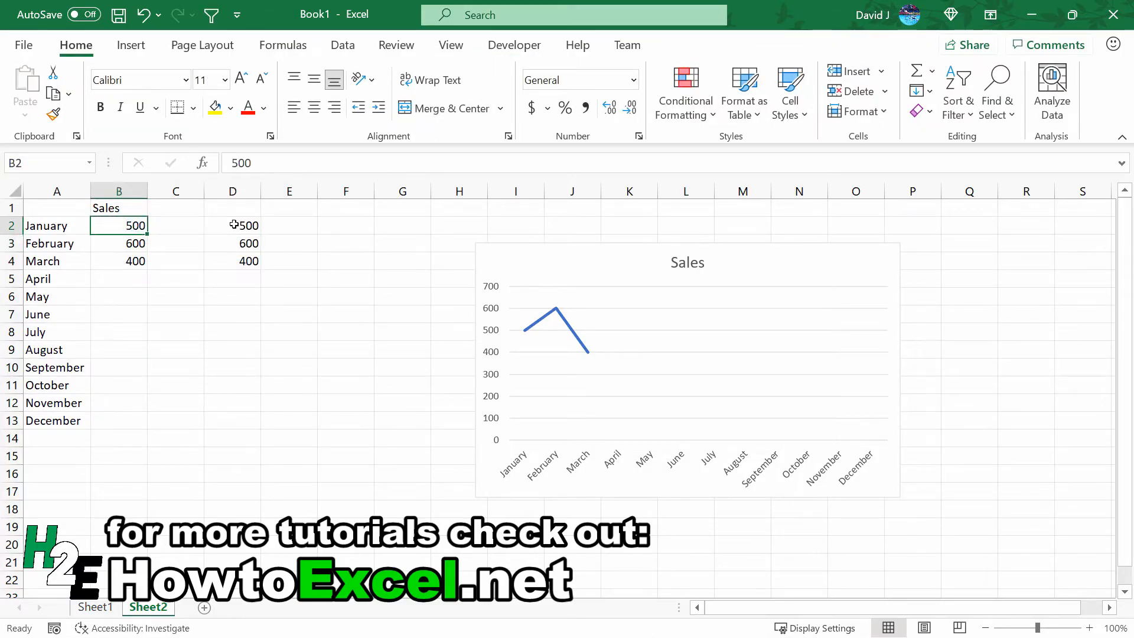
pyautogui.write('=if(C2')
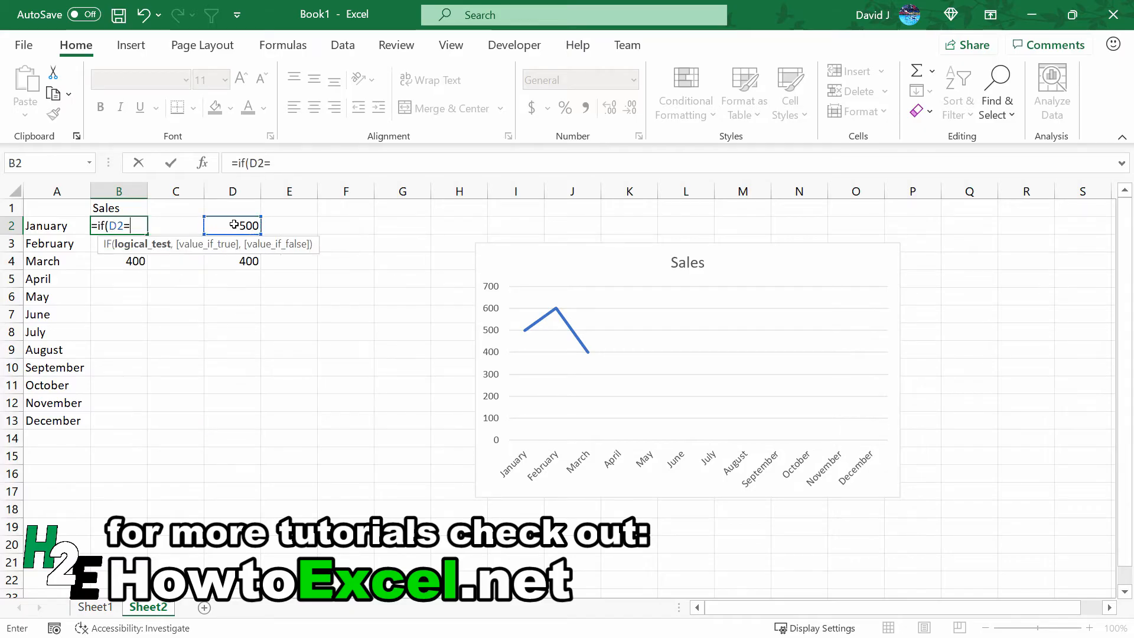
pyautogui.write('"",""')
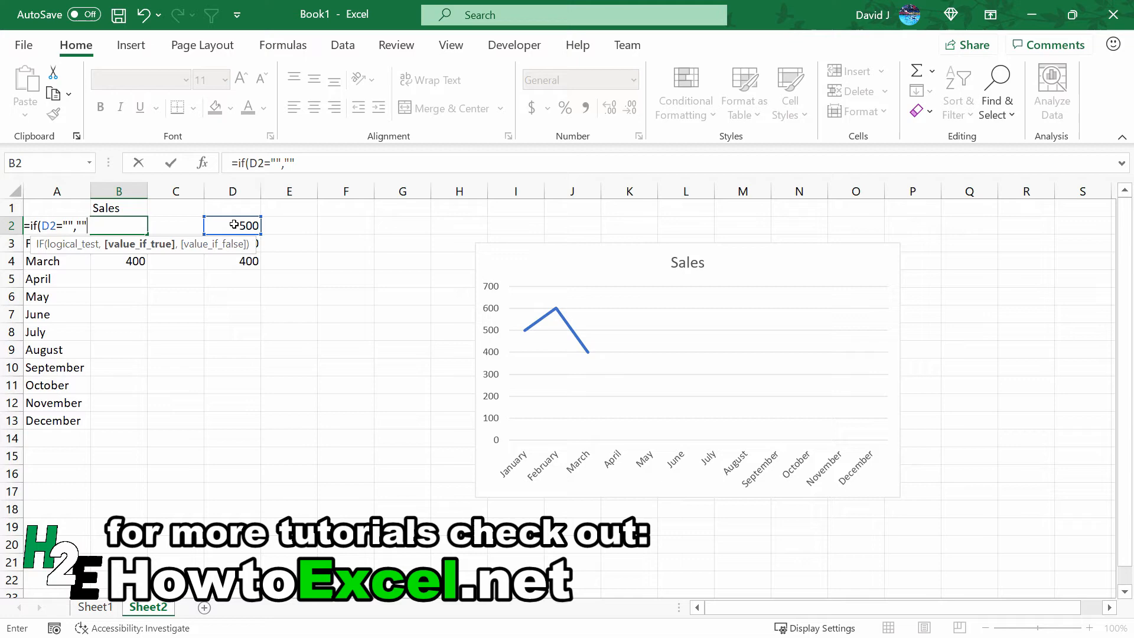
pyautogui.click(233, 225)
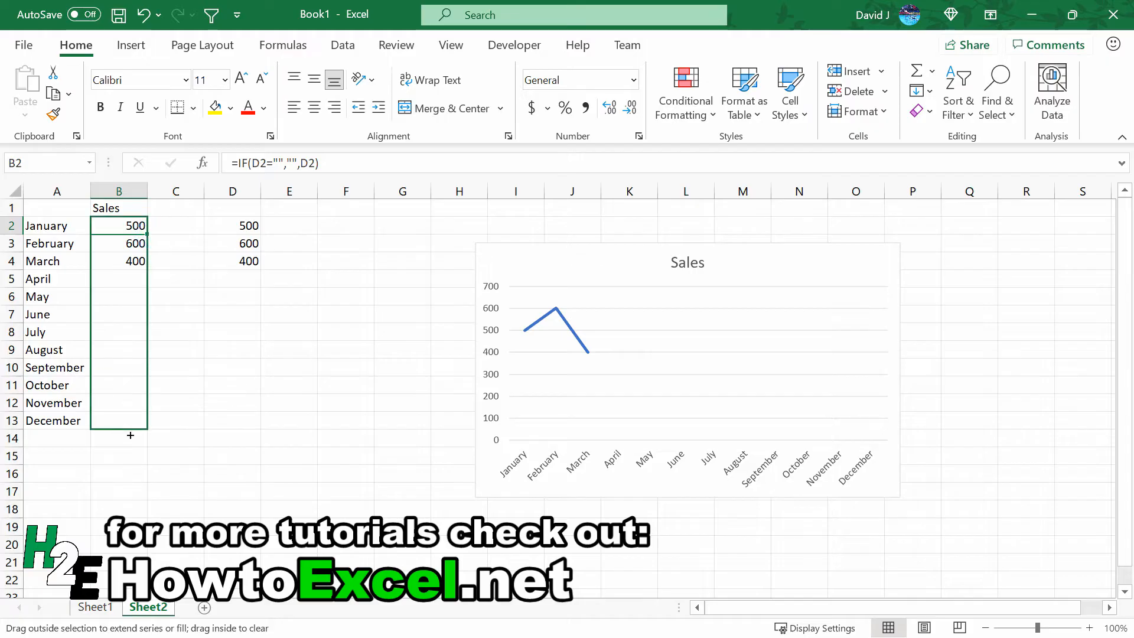
# Step: Fill the IF formula down to B13 and check that blank months still plot as zero on the chart
pyautogui.moveTo(118, 225); pyautogui.dragTo(119, 420)
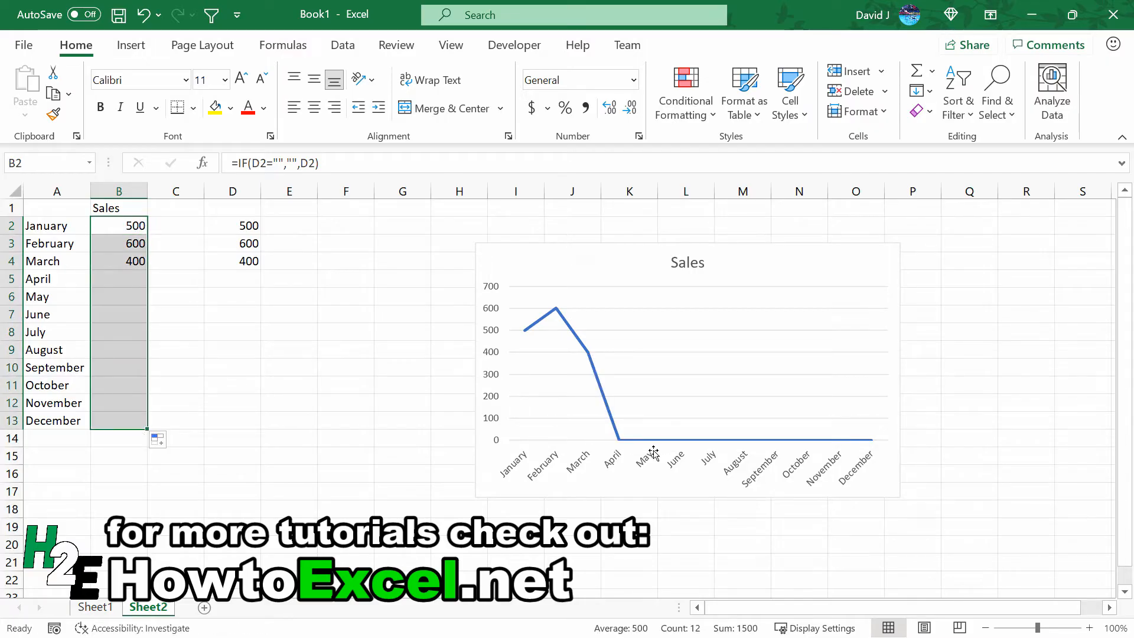
pyautogui.moveTo(794, 442)
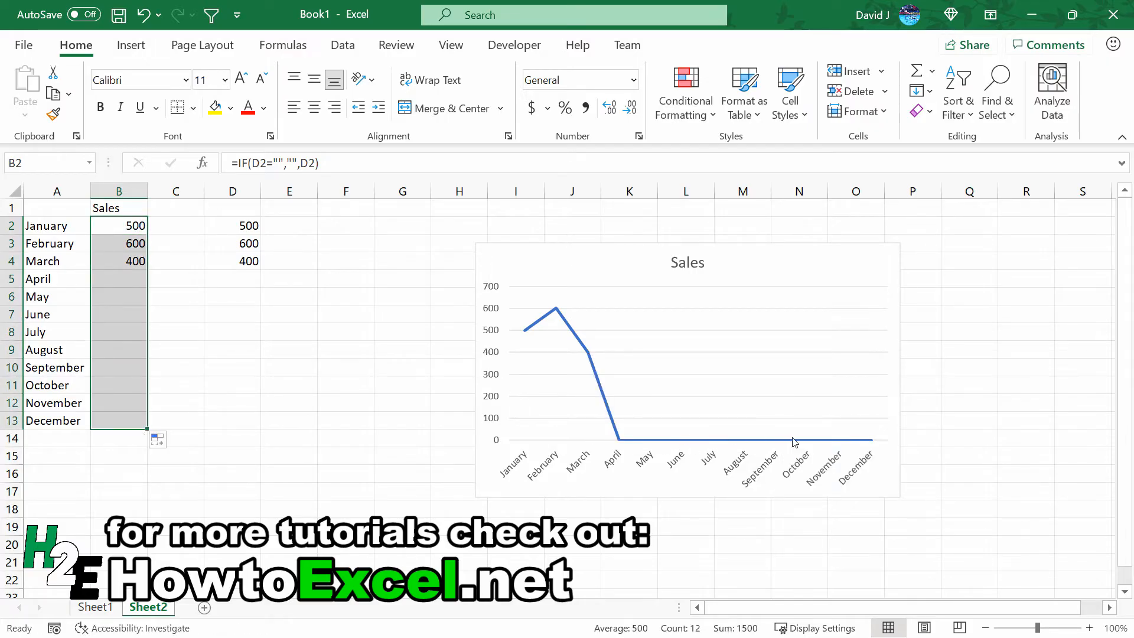
pyautogui.moveTo(855, 454)
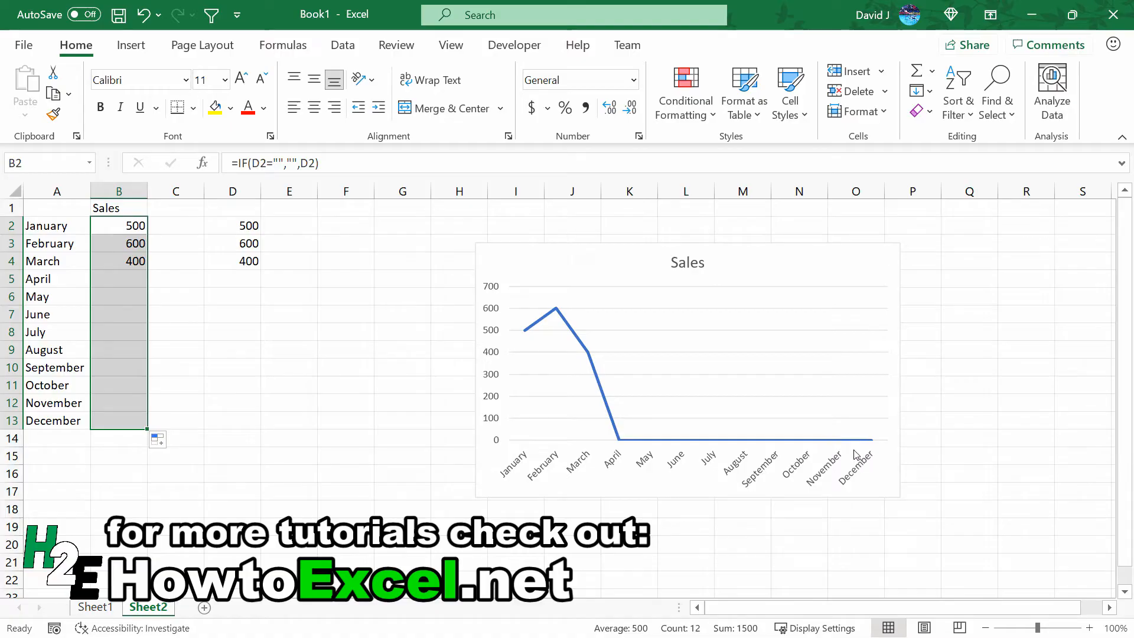
pyautogui.click(118, 278)
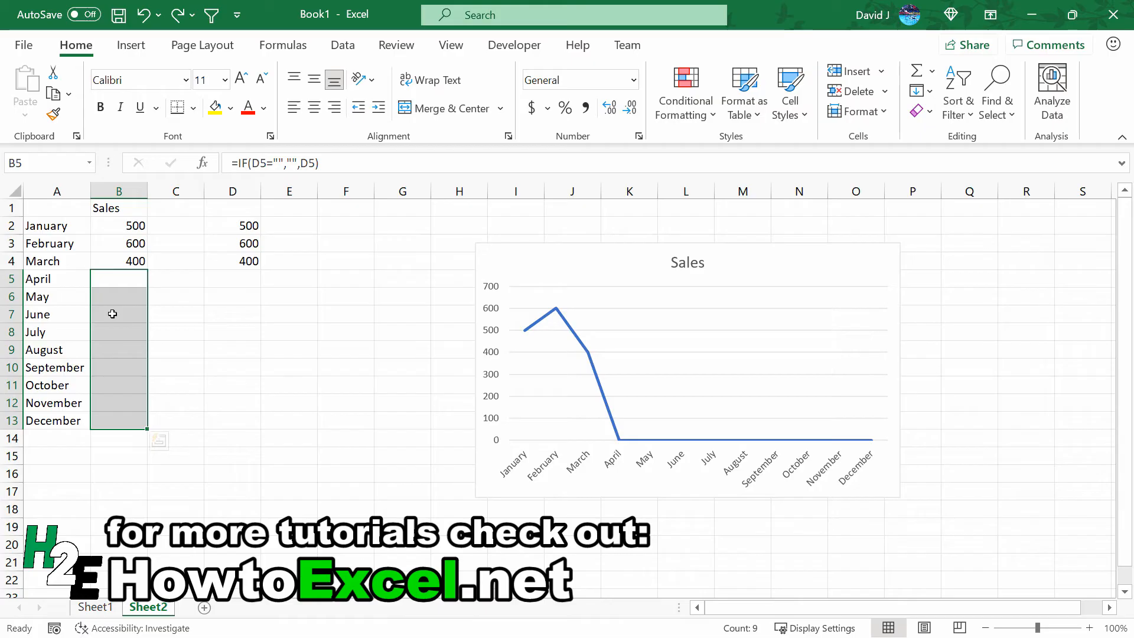
pyautogui.moveTo(111, 316)
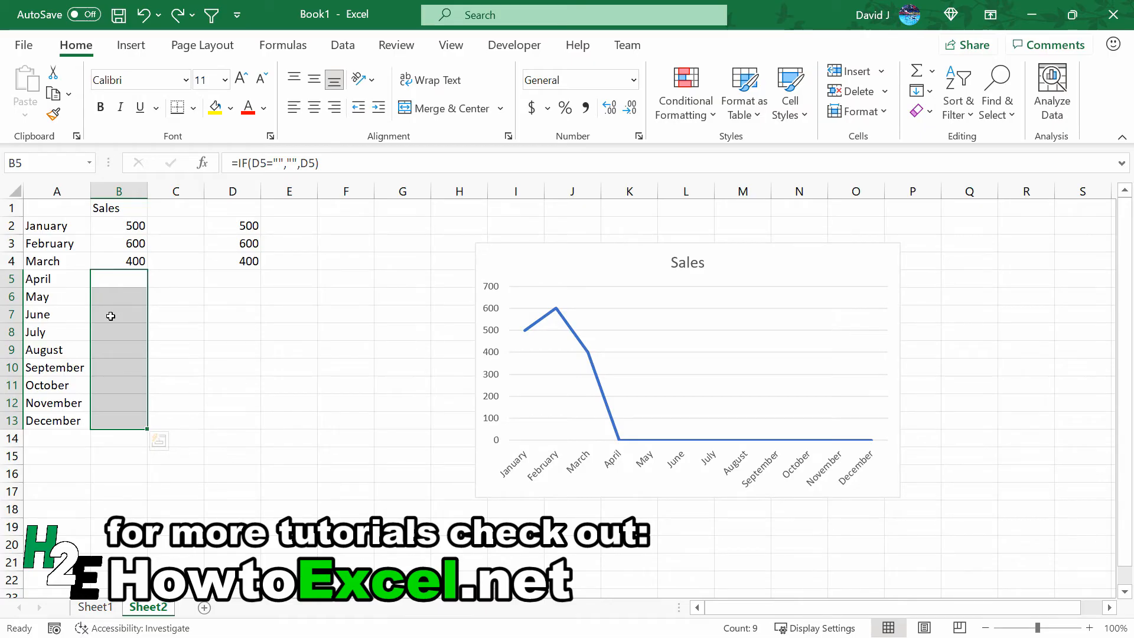
pyautogui.write('0')
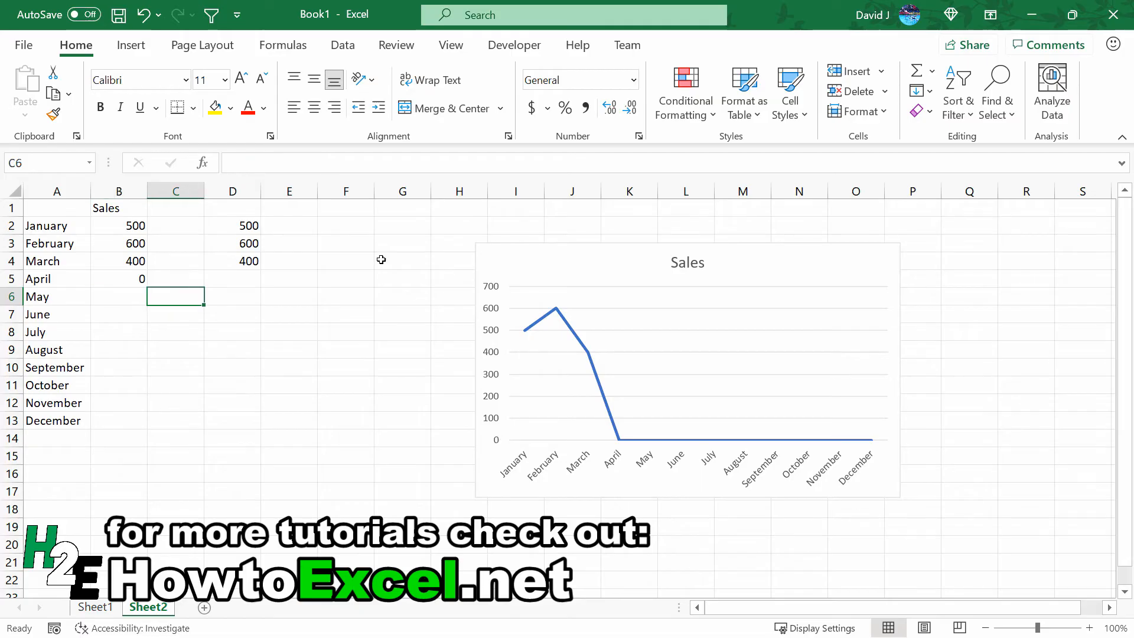
pyautogui.click(119, 314)
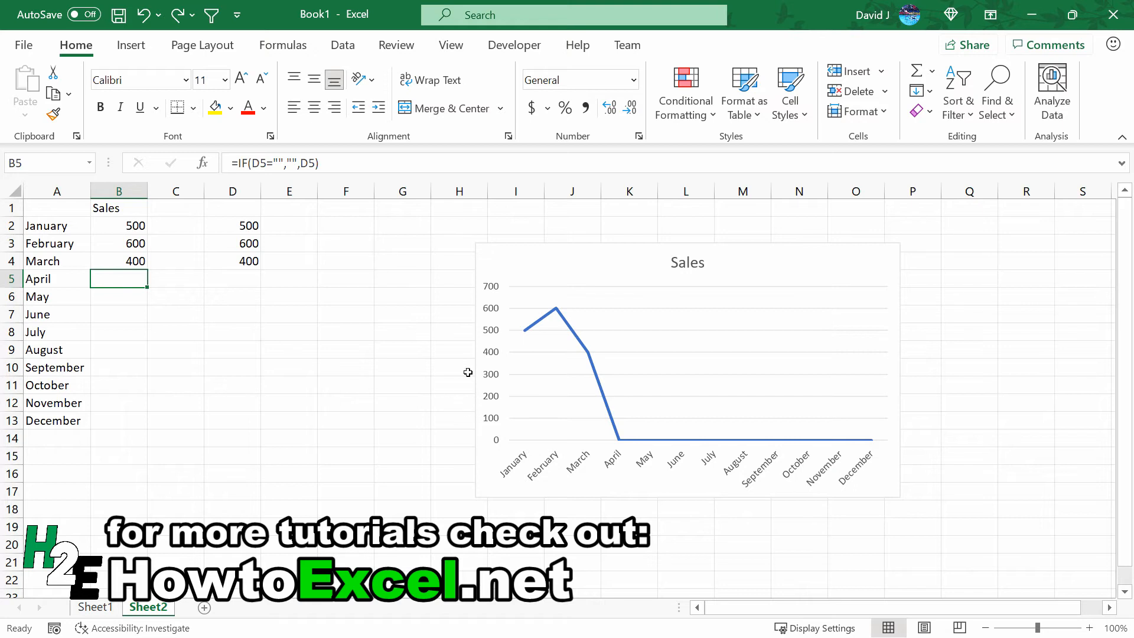
pyautogui.moveTo(628, 447)
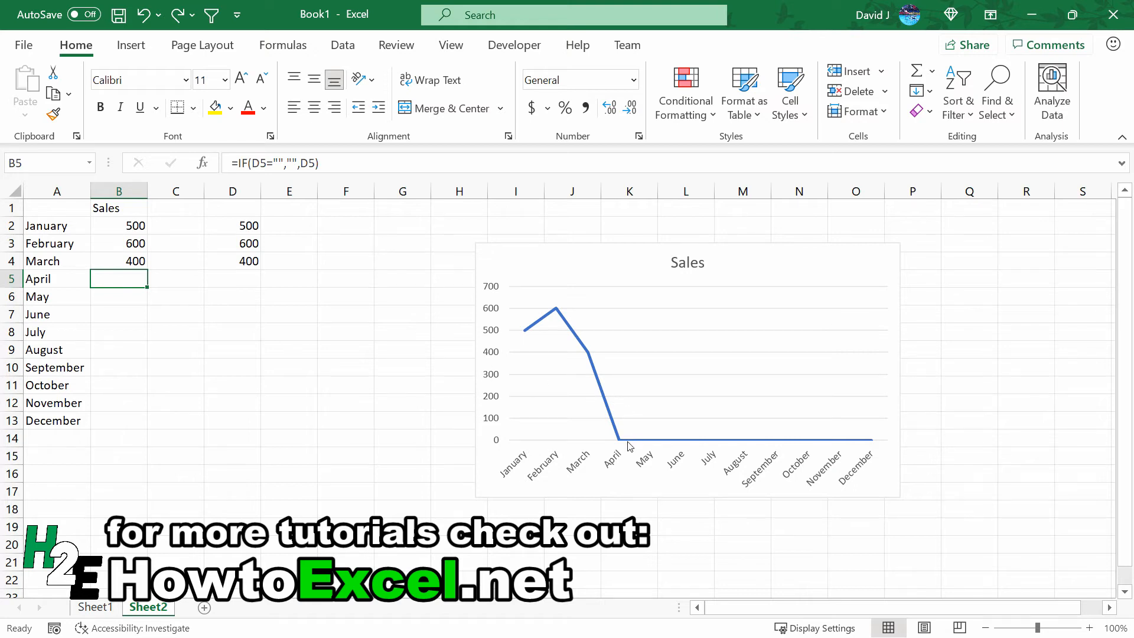
pyautogui.moveTo(633, 455)
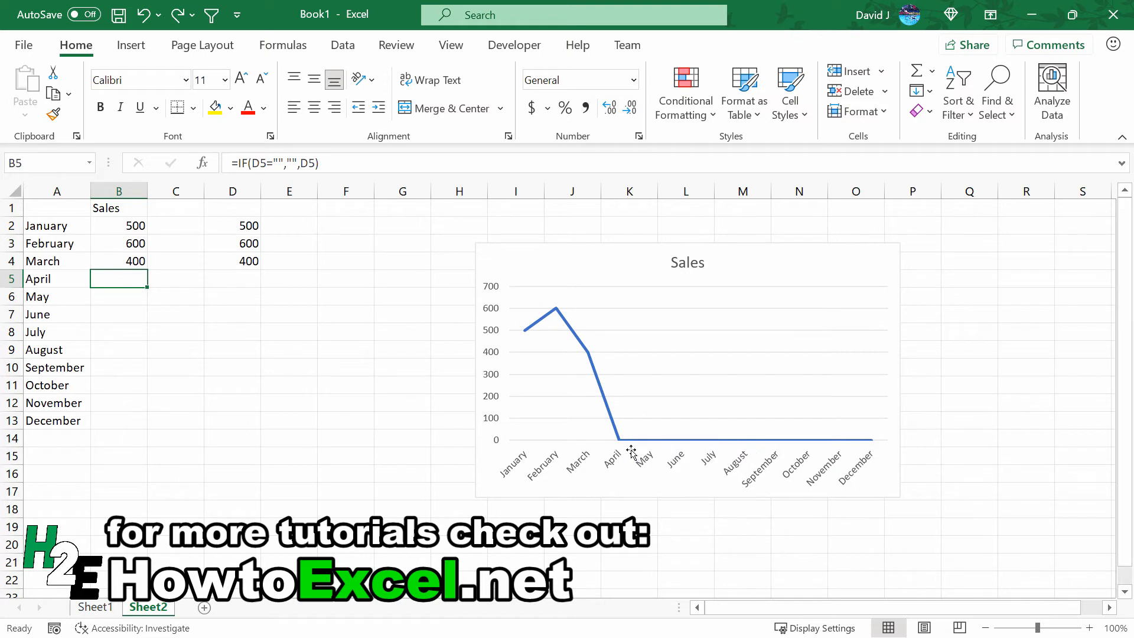
pyautogui.moveTo(613, 472)
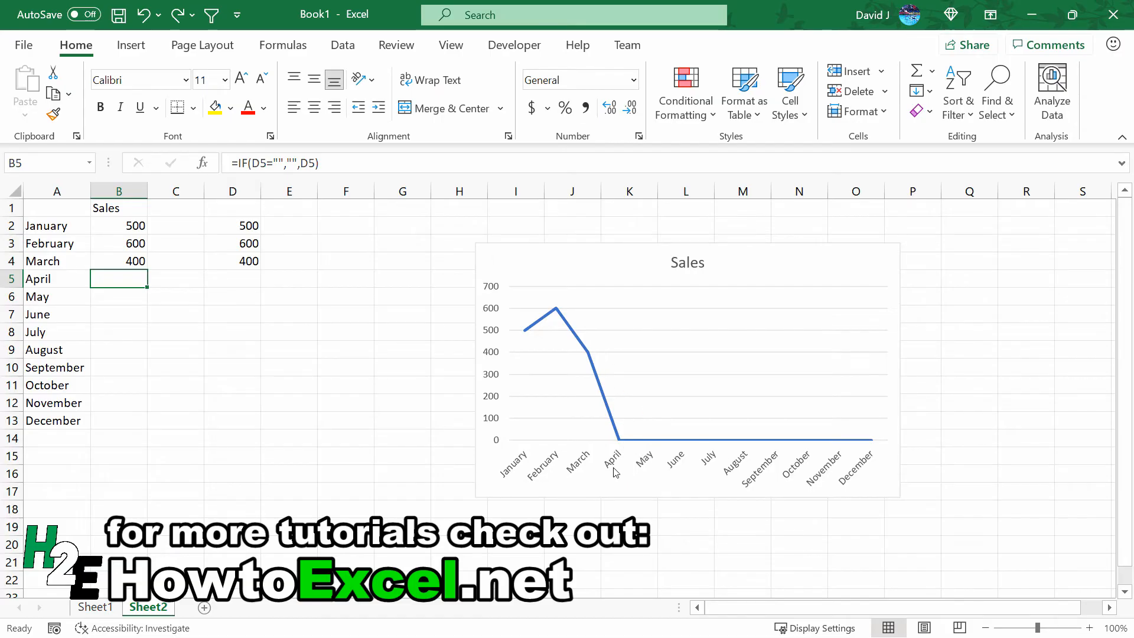
pyautogui.moveTo(509, 405)
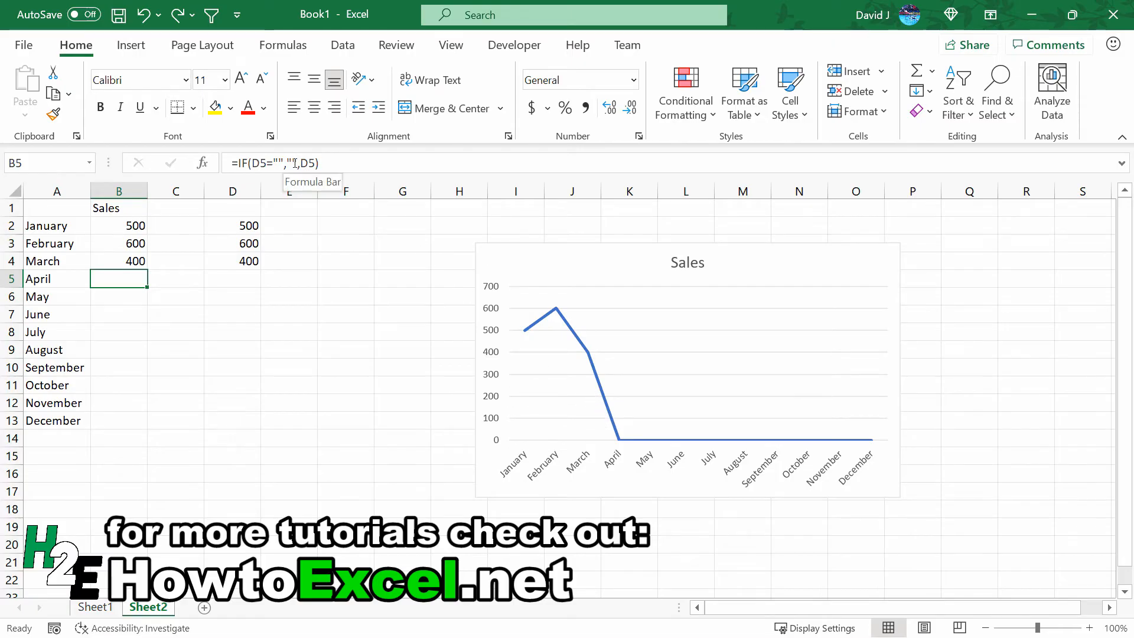
# Step: Replace the blank result with NA() in B5 and copy the formula through B13
pyautogui.doubleClick(118, 278)
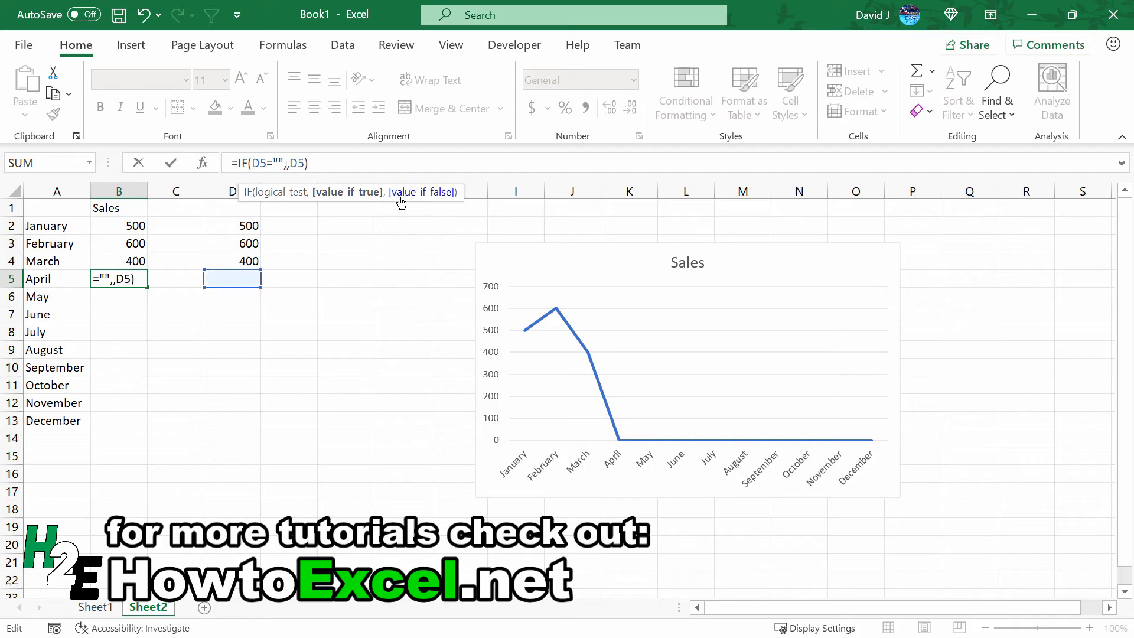
pyautogui.write('NA()')
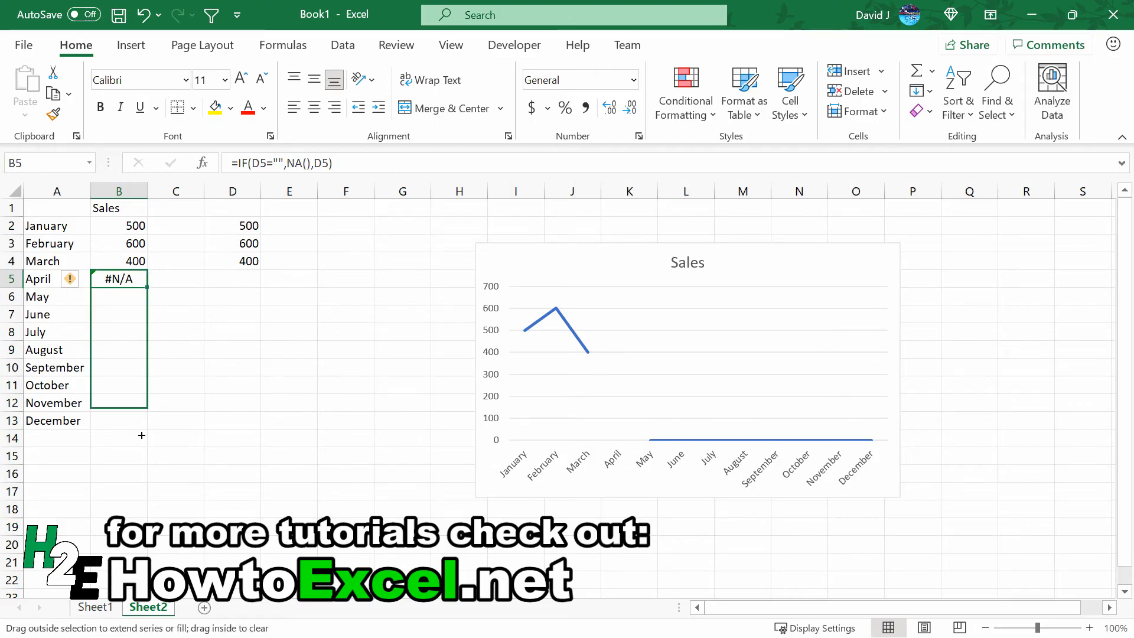
pyautogui.moveTo(141, 278); pyautogui.dragTo(120, 420)
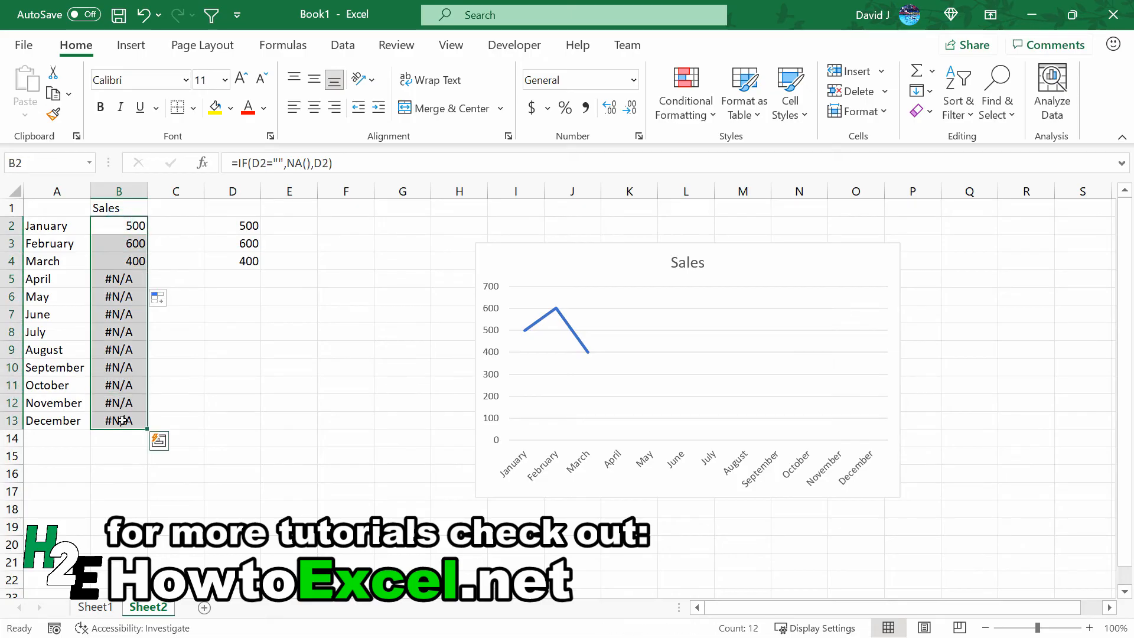
# Step: Create a new formula-based conditional formatting rule for B2:B13 using =ISNA(B2)
pyautogui.click(684, 93)
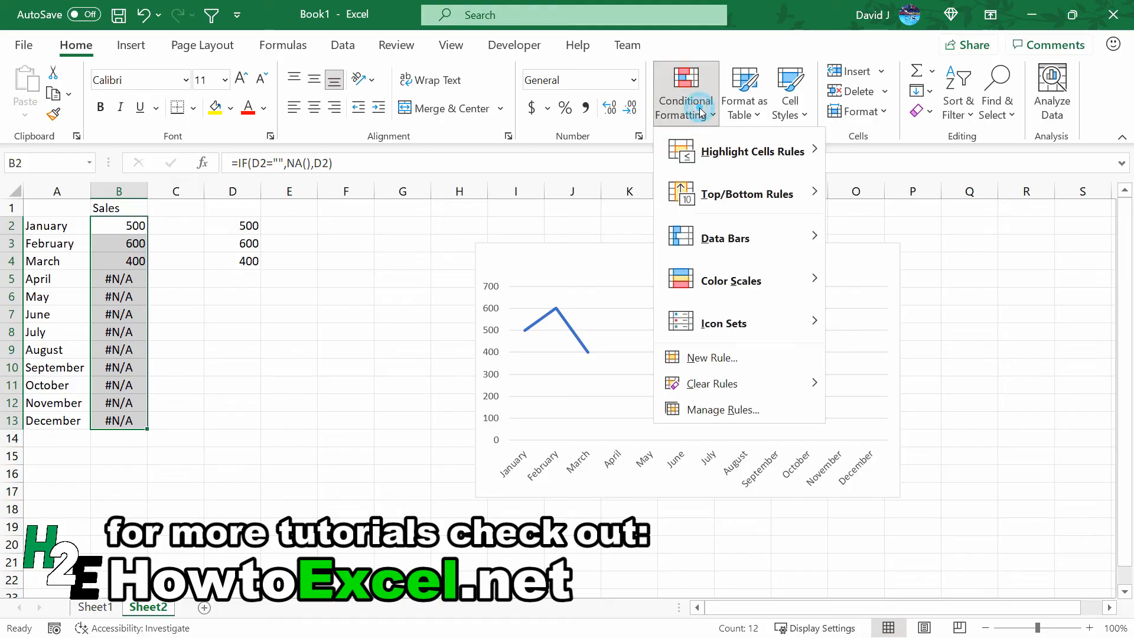
pyautogui.moveTo(711, 358)
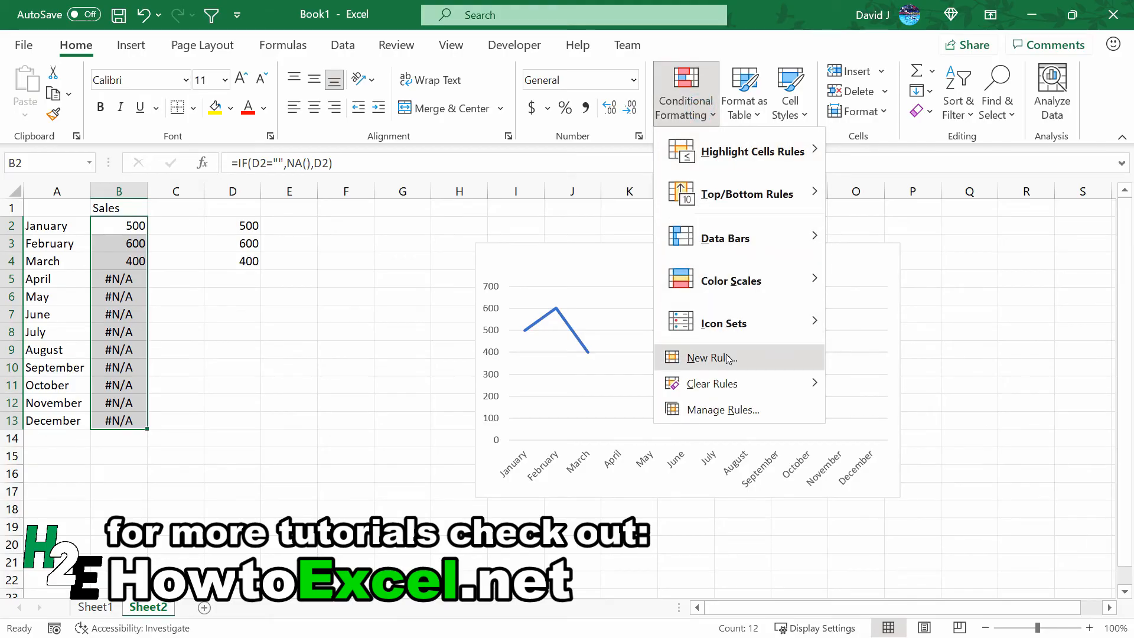
pyautogui.click(713, 357)
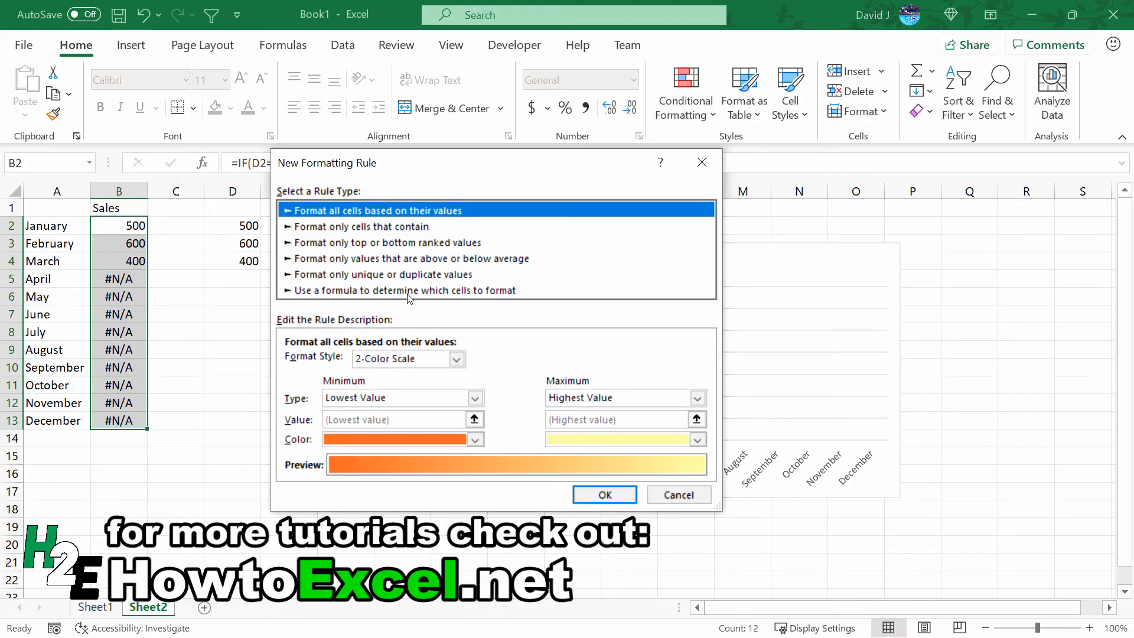
pyautogui.click(400, 290)
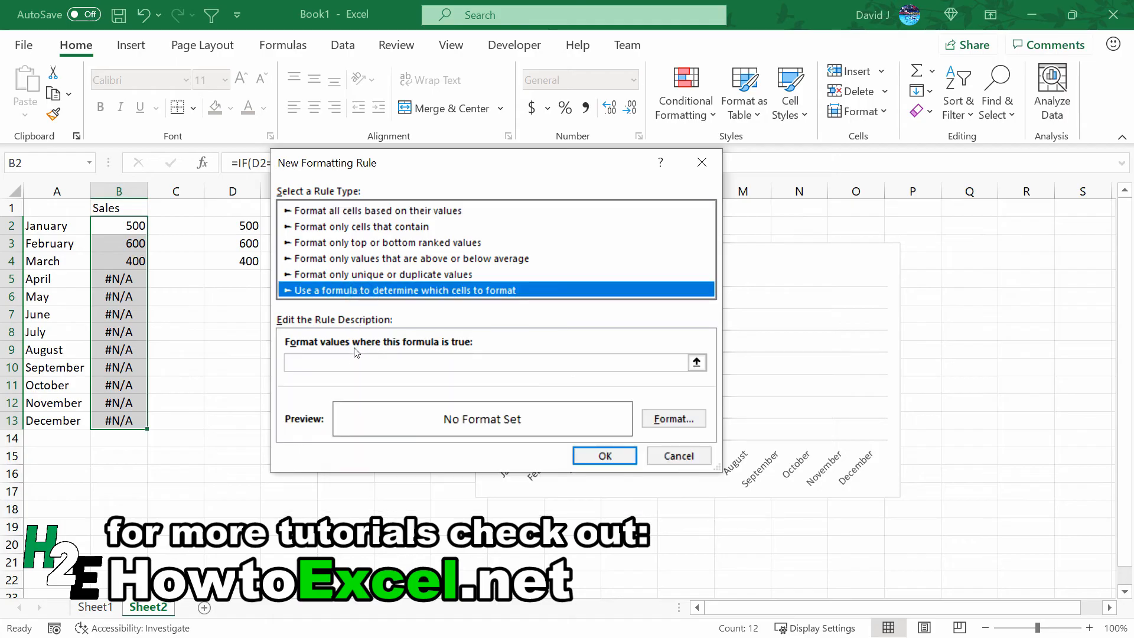
pyautogui.click(492, 362)
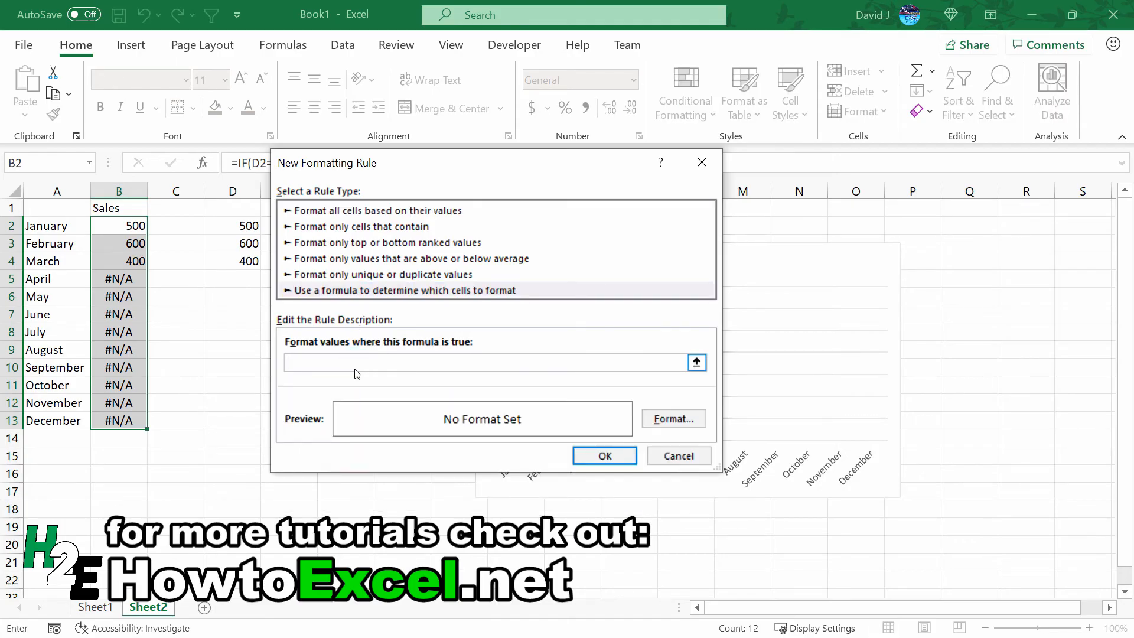
pyautogui.write('=ISNA(')
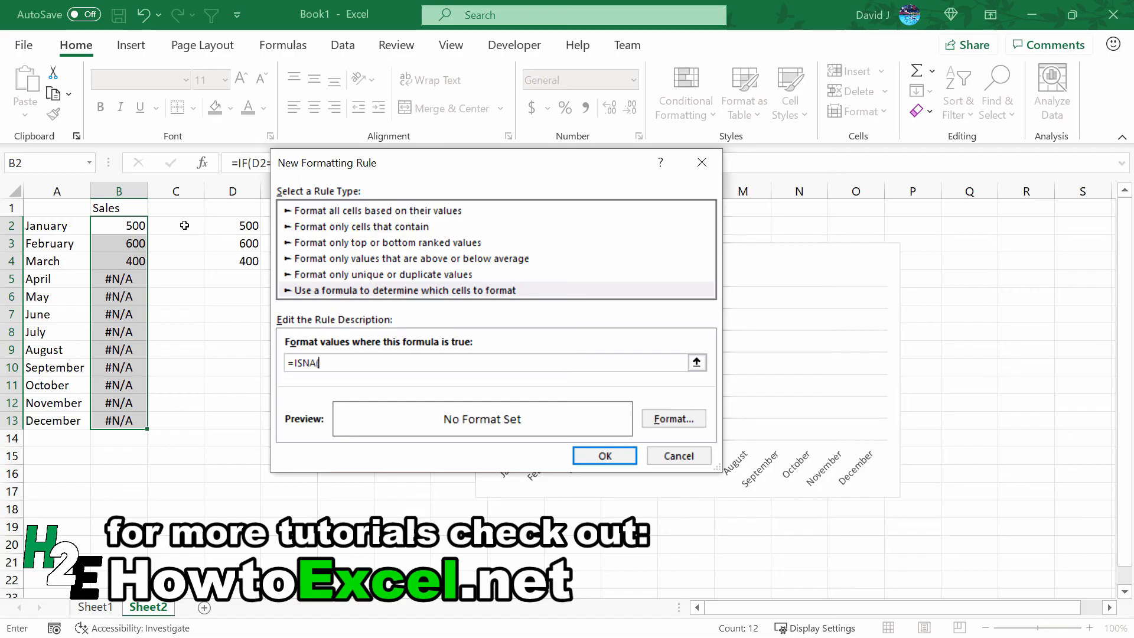
pyautogui.write('B2)')
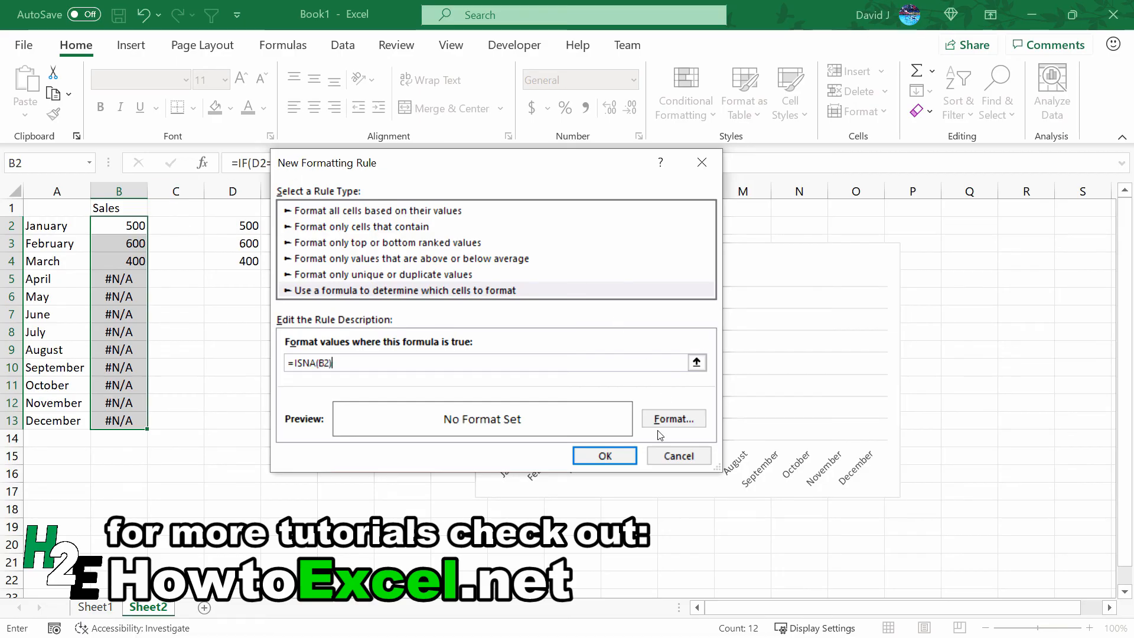
pyautogui.click(673, 418)
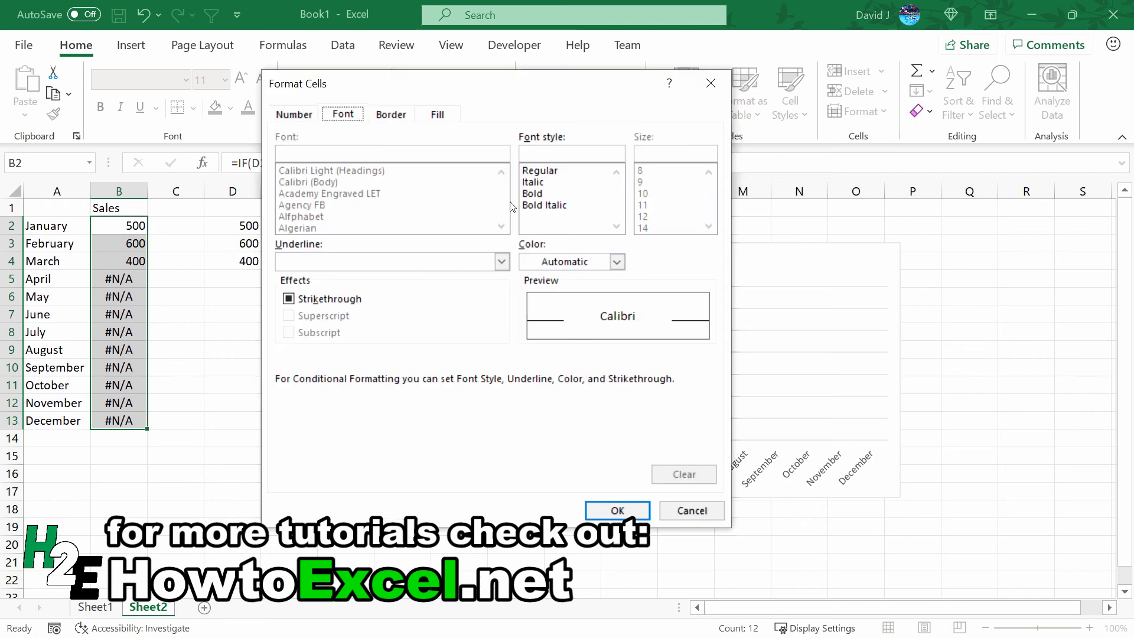
# Step: Set the rule's font colour to white and apply it so the #N/A cells appear blank
pyautogui.click(616, 261)
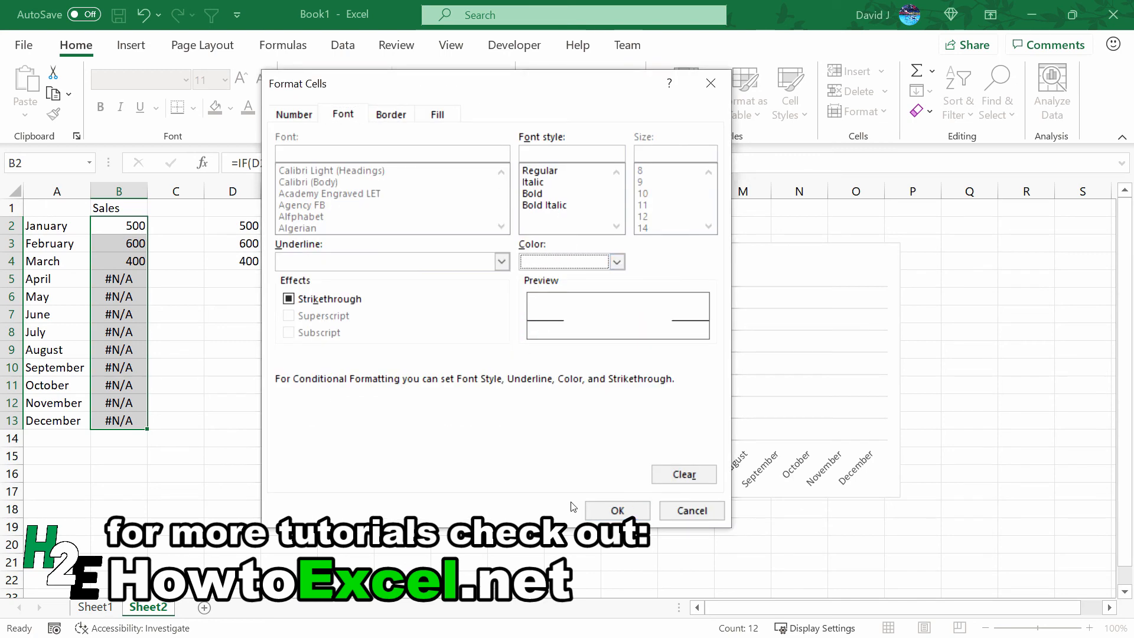
pyautogui.click(615, 510)
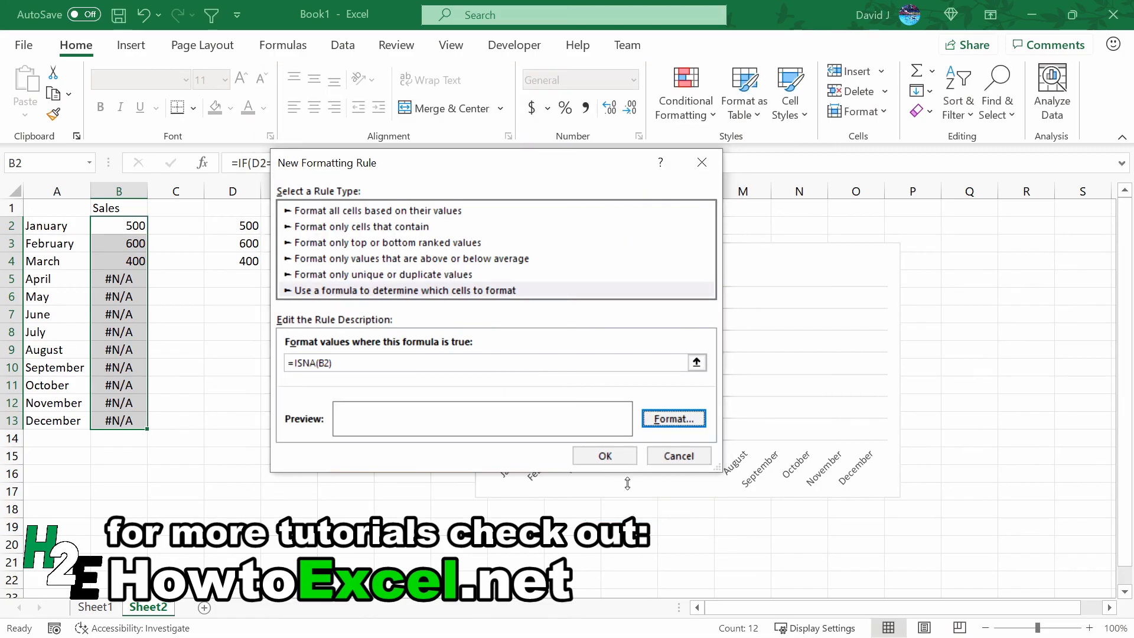
pyautogui.click(606, 456)
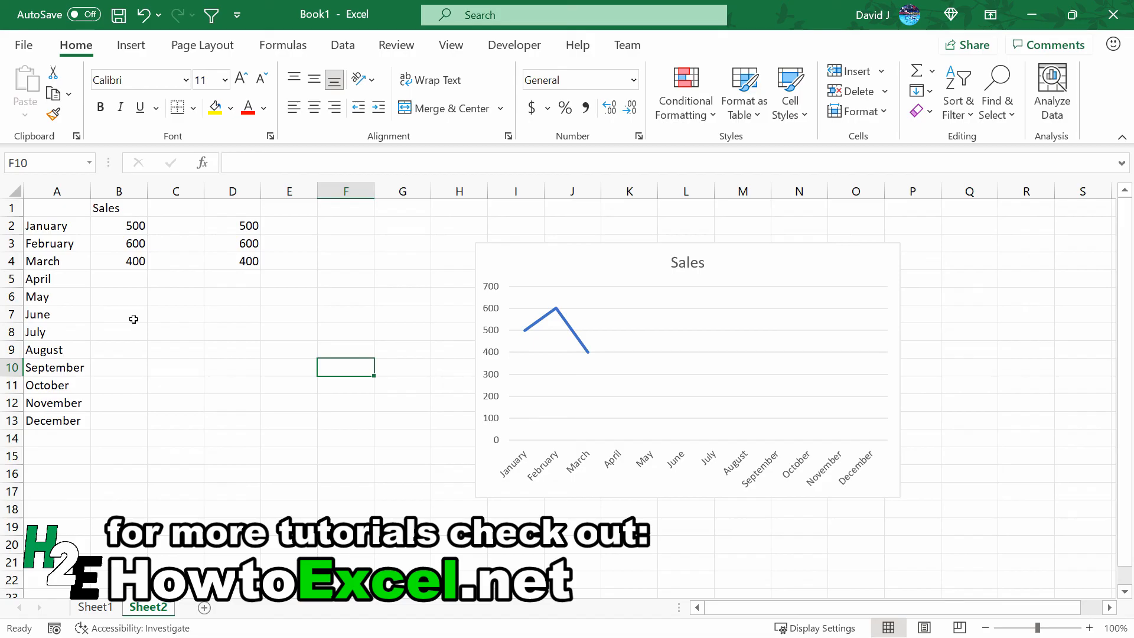
pyautogui.moveTo(131, 328)
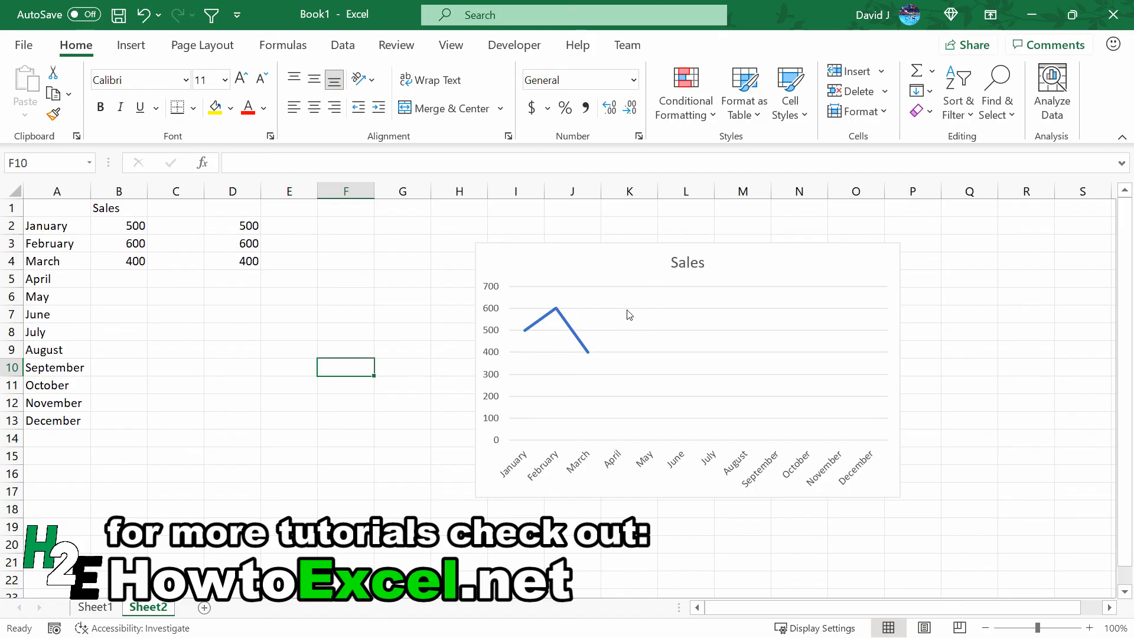
pyautogui.moveTo(603, 367)
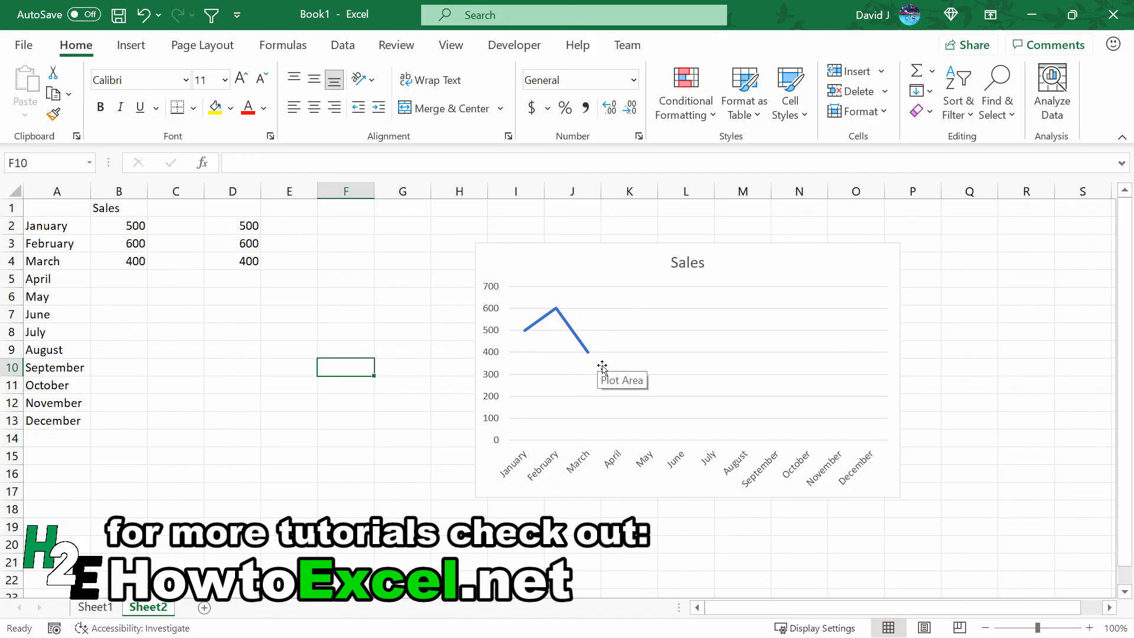
pyautogui.moveTo(926, 441)
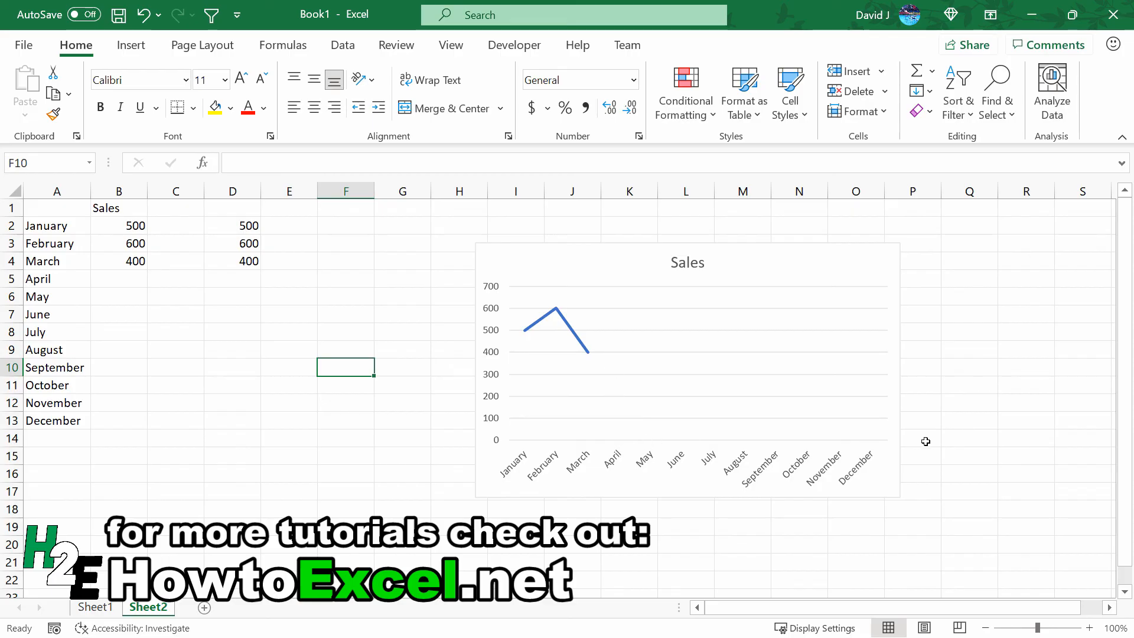